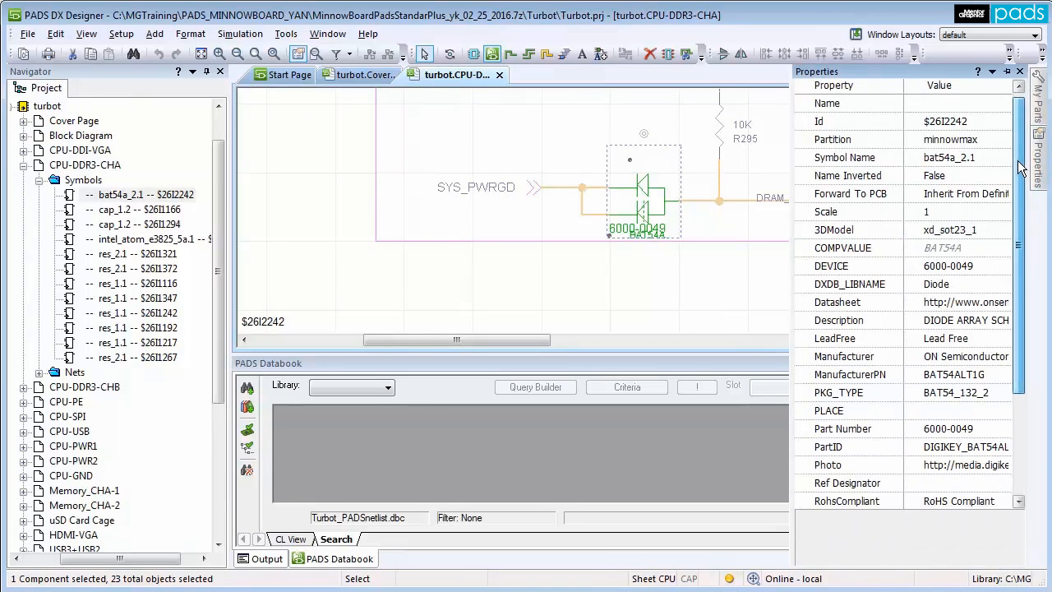
Reveal the PADS Integrated template under New Project on the Start Page
scroll(down, 3)
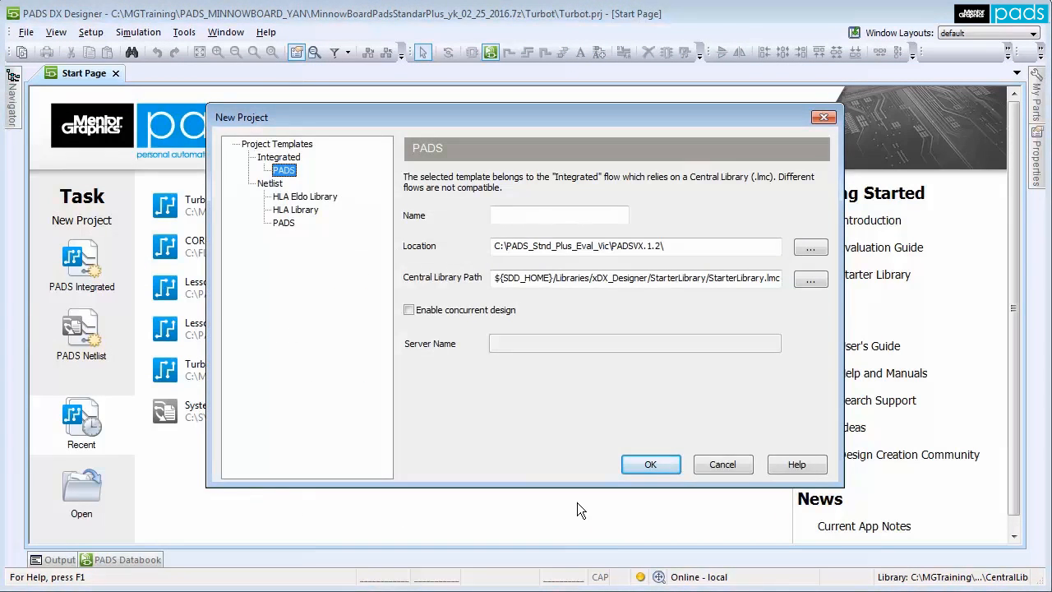
Cancel the New Project dialog and reopen the Turbot project from the Recent list
click(721, 463)
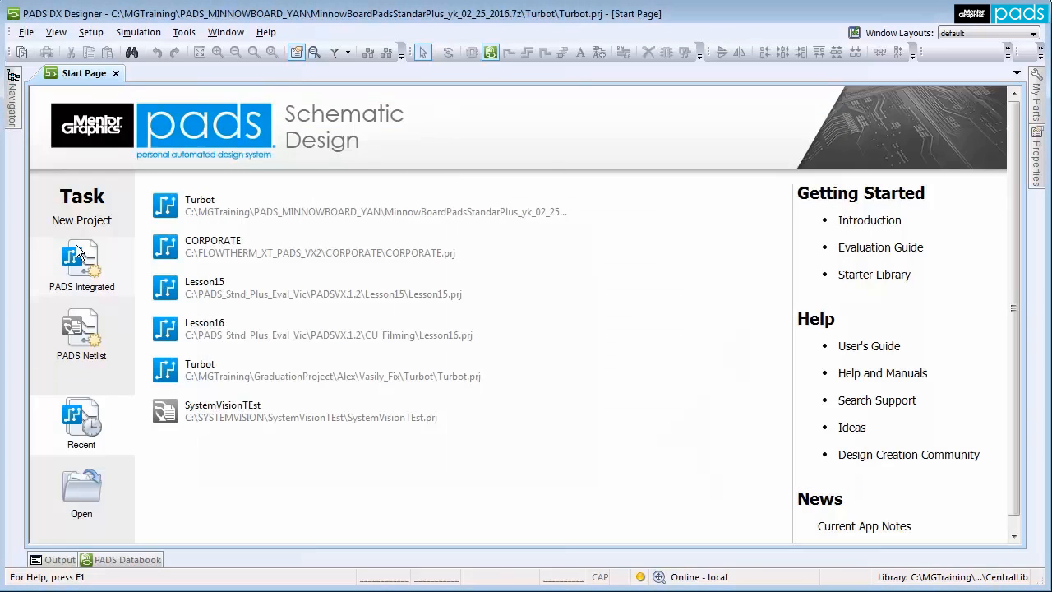
click(82, 260)
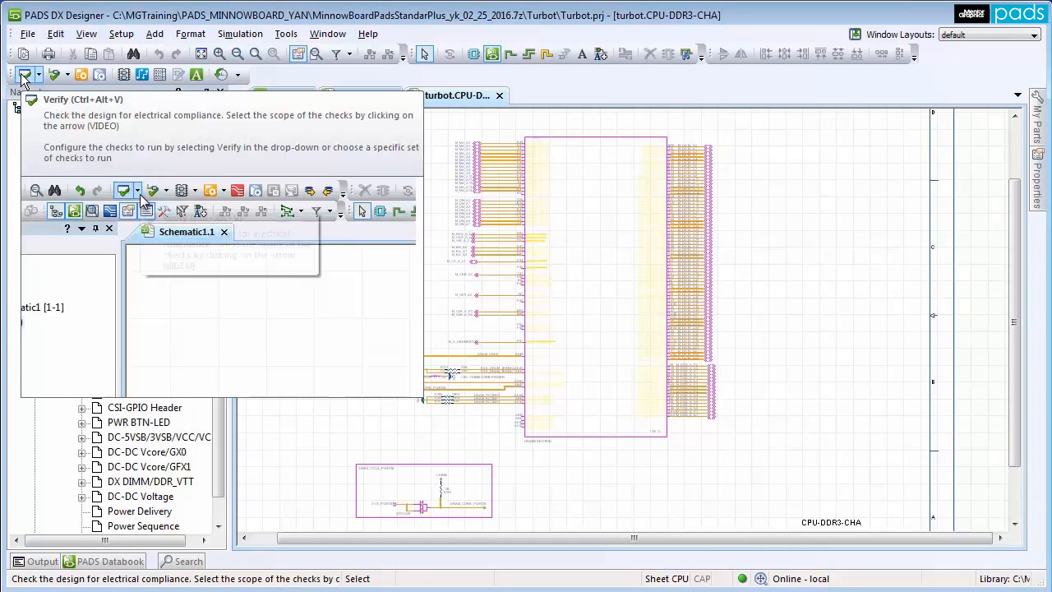
Show the PADS Databook with IC library search results beside the My Parts panel
click(136, 191)
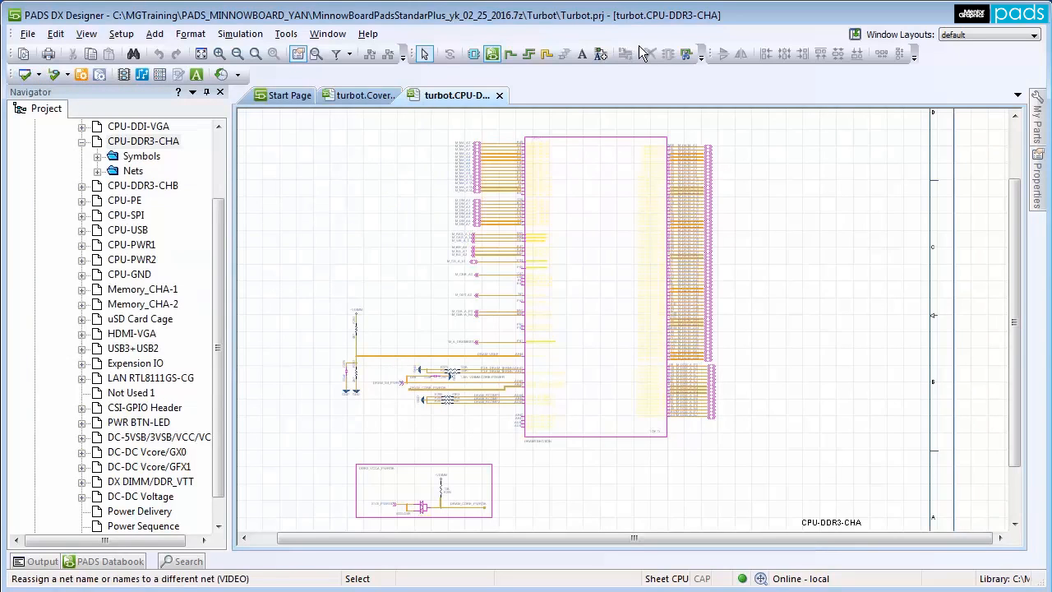
mouse_move(687, 53)
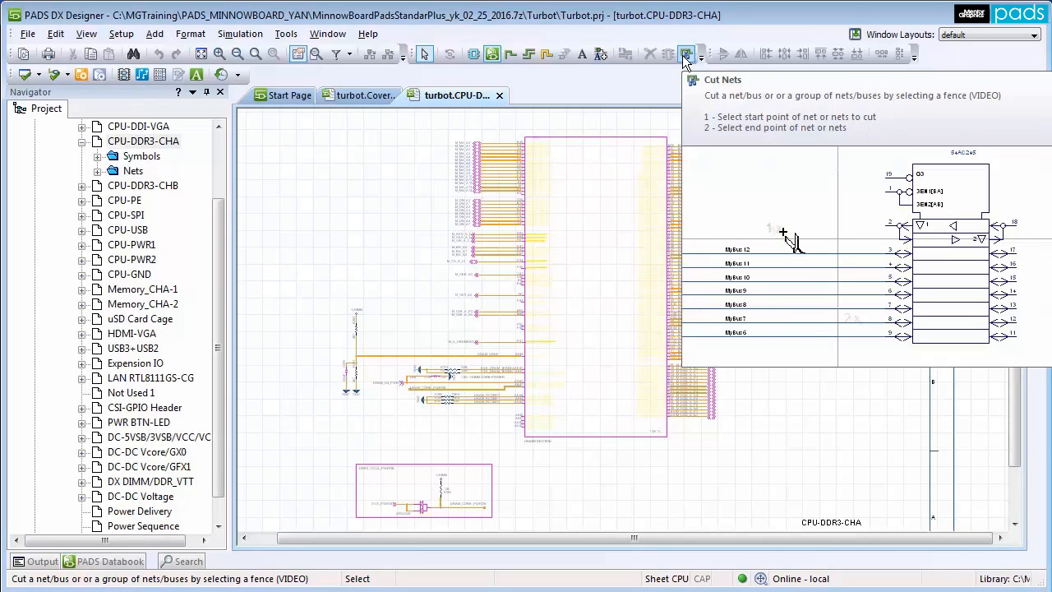
drag(780, 231, 842, 325)
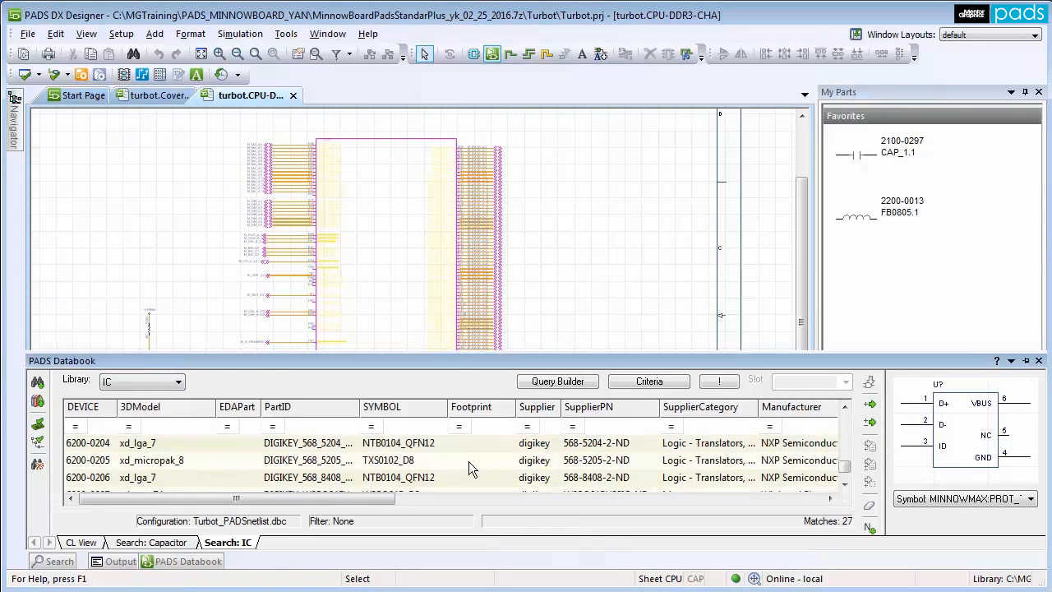
Select the 6200-0207 W25Q64 memory part and add it to My Parts Favorites
scroll(down, 3)
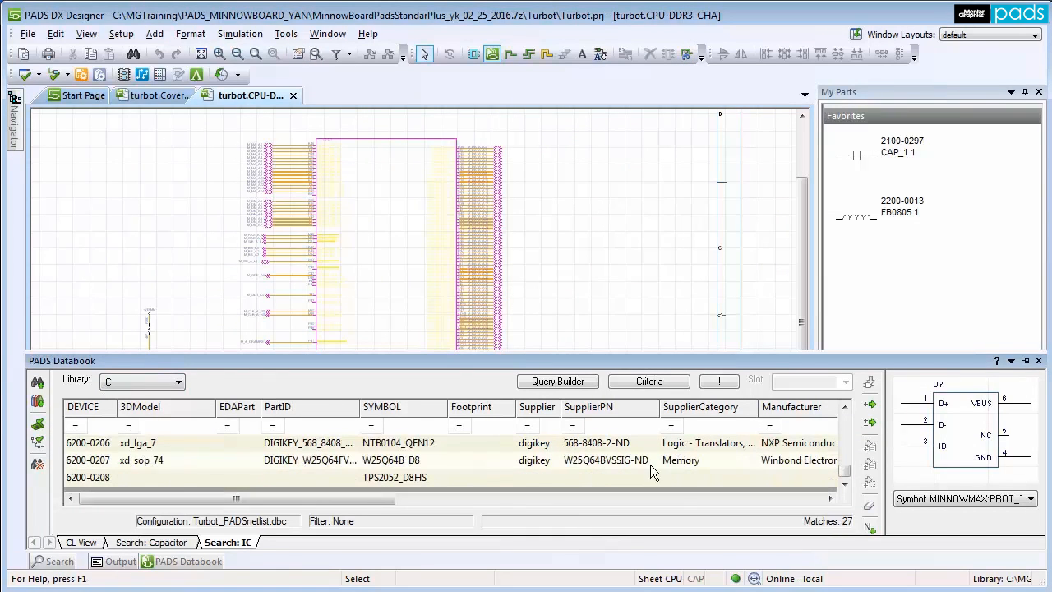
click(140, 461)
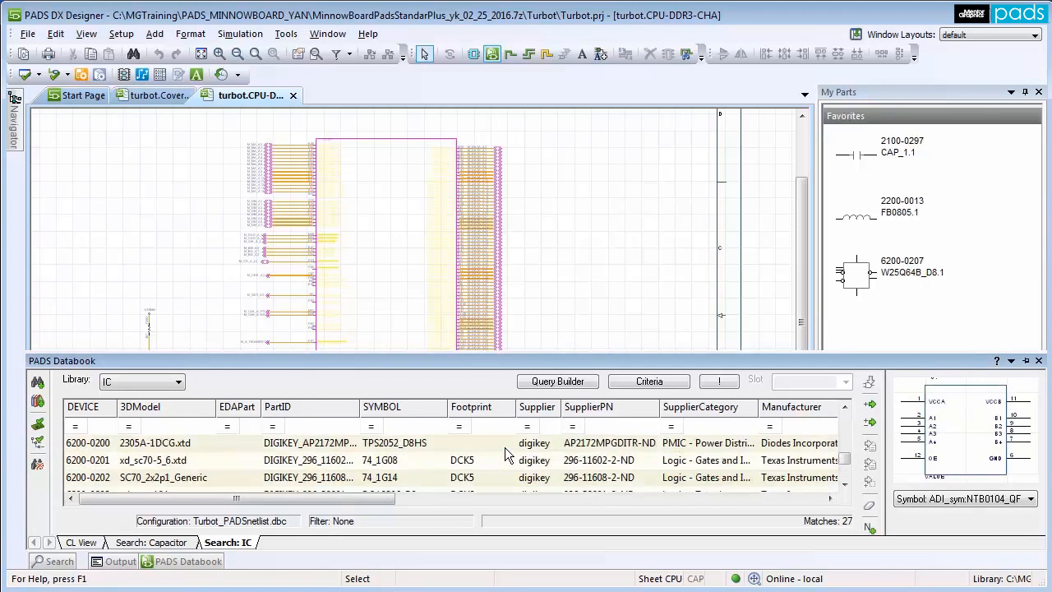
click(600, 460)
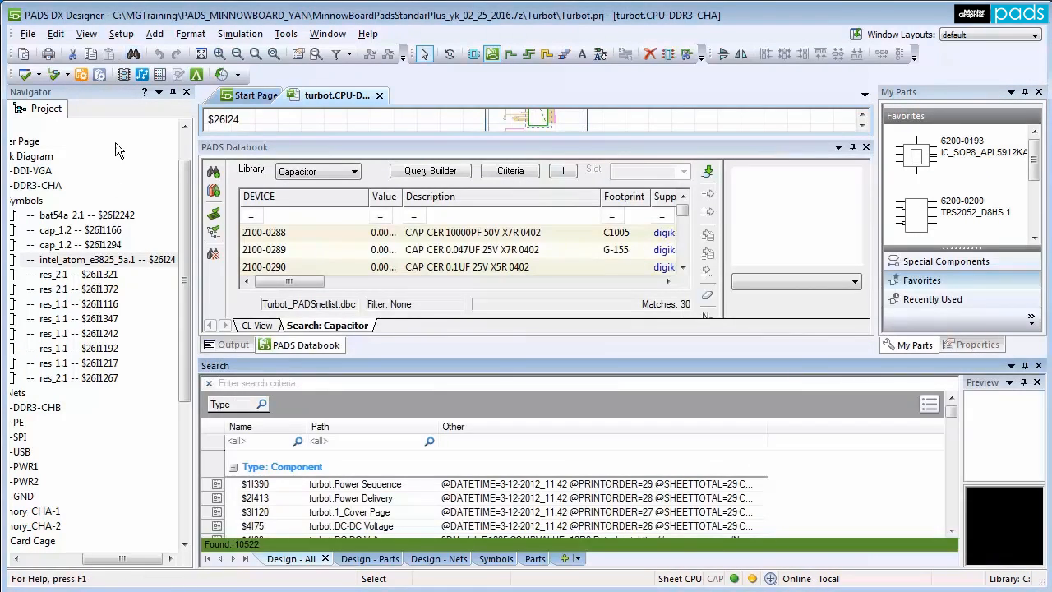
Search components for part number 6200-0196 and preview a matching result
text(6200-0196)
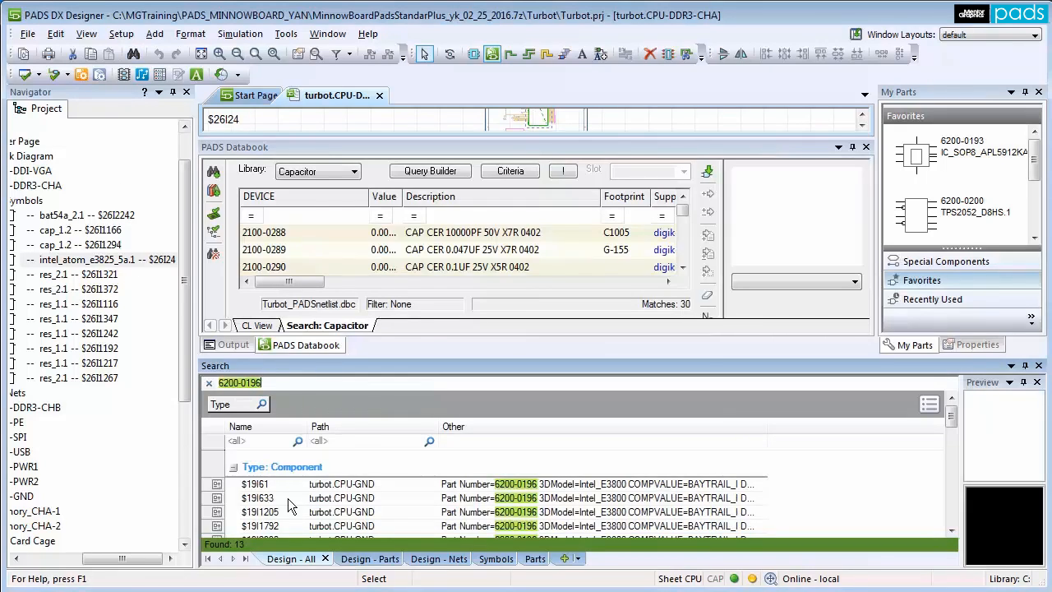
click(287, 496)
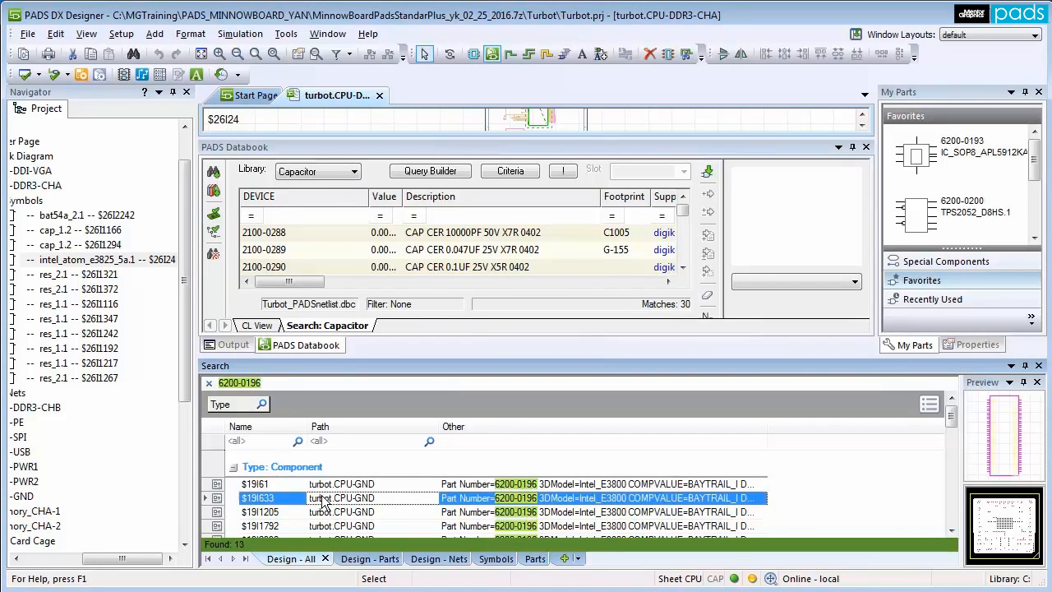
mouse_move(1002, 447)
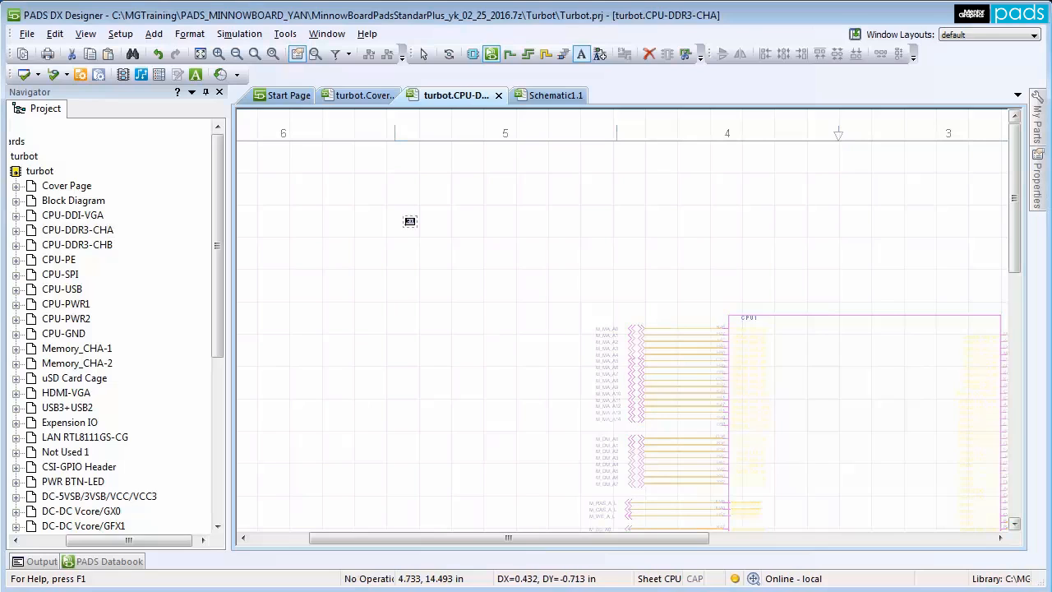
Select the M_DATA_A8 net on CPU-DDR3-CHA and bring up its context actions
right_click(411, 221)
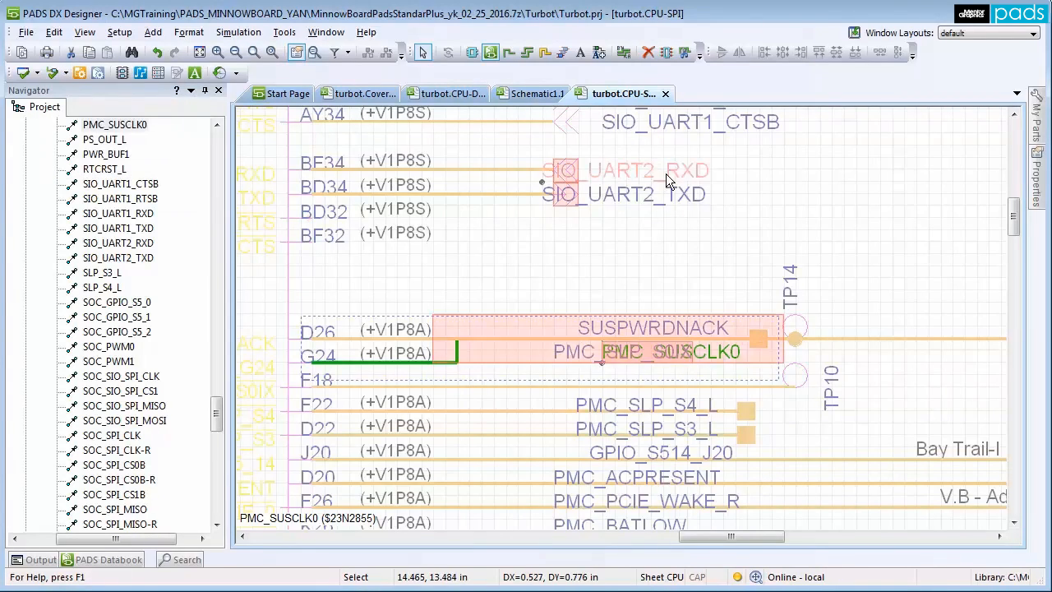
click(647, 169)
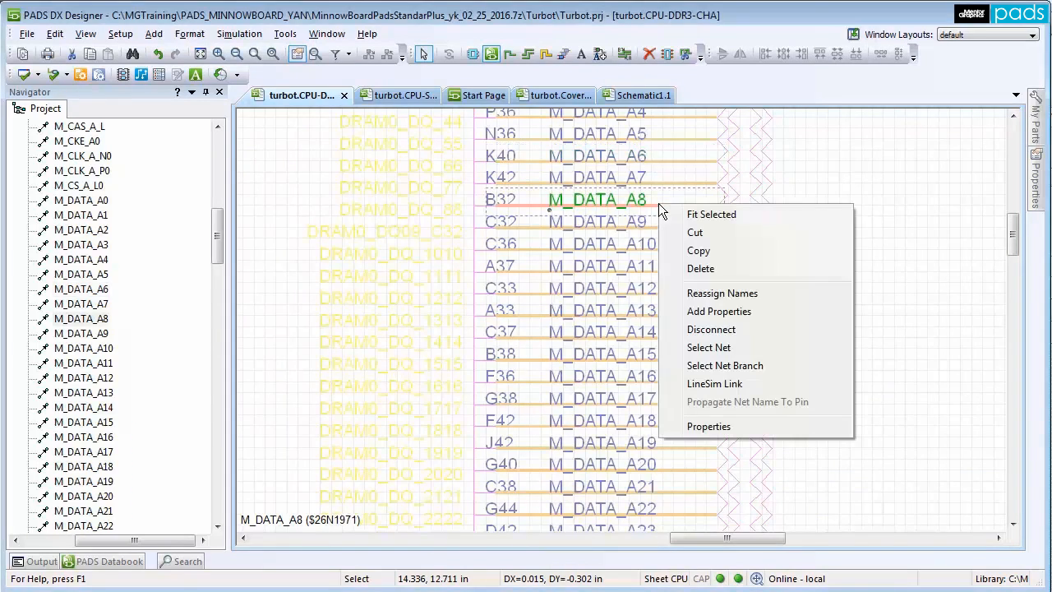
Send the M_DATA_A8 net through LineSim Link to HyperLynx as a transmission-line schematic
click(714, 385)
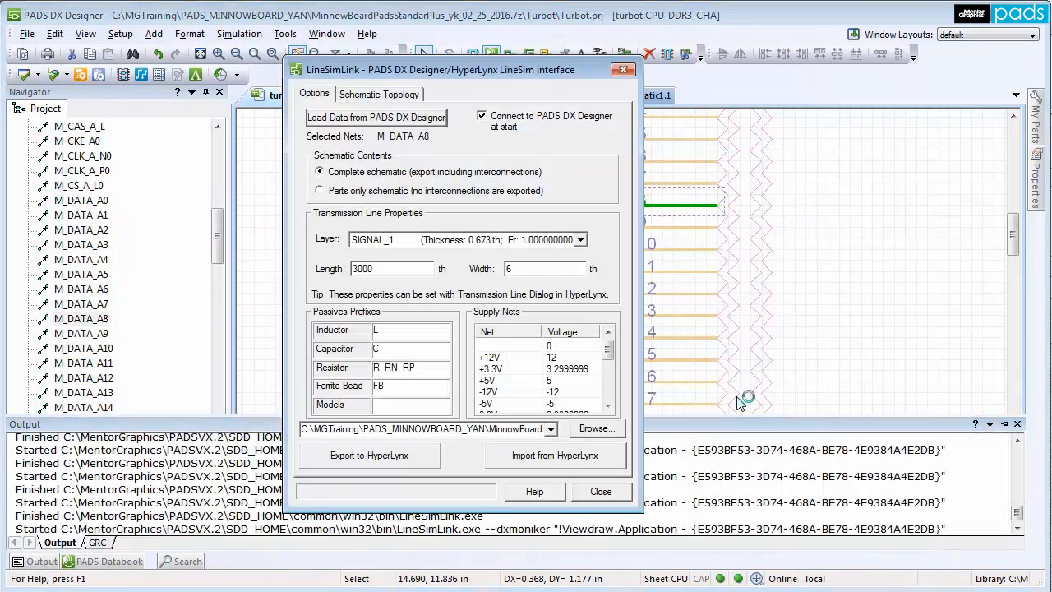
click(368, 455)
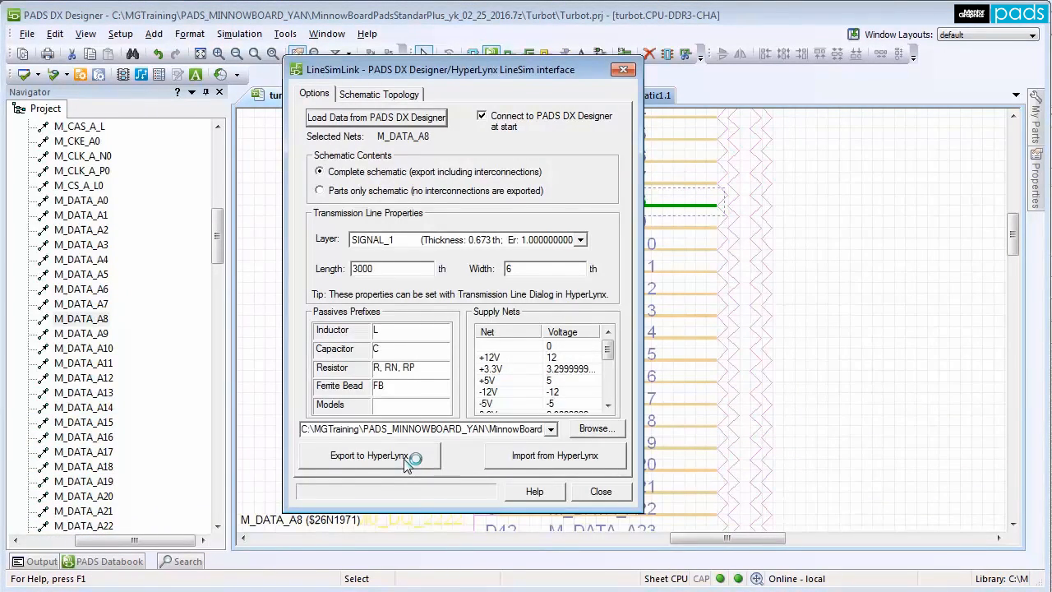
click(368, 455)
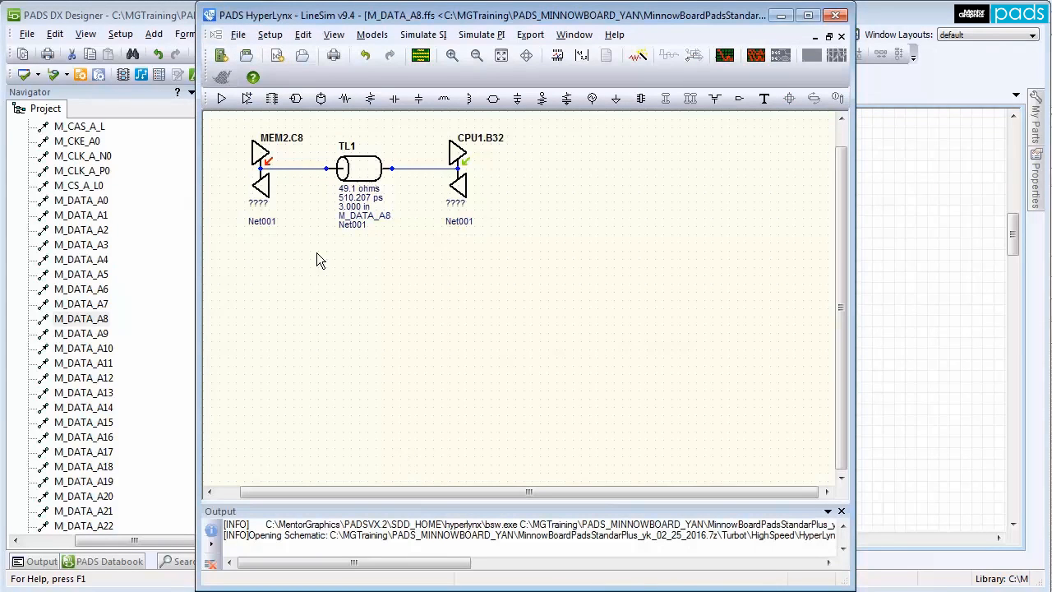
Open Assign Models for the MEM2.C8 buffer and begin selecting its model
double_click(259, 152)
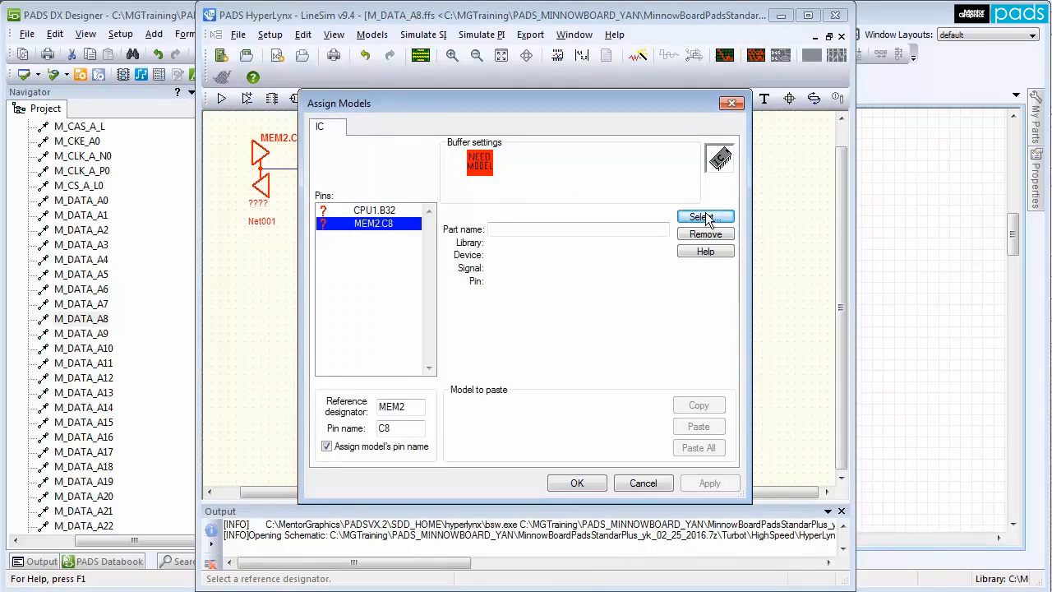
click(700, 217)
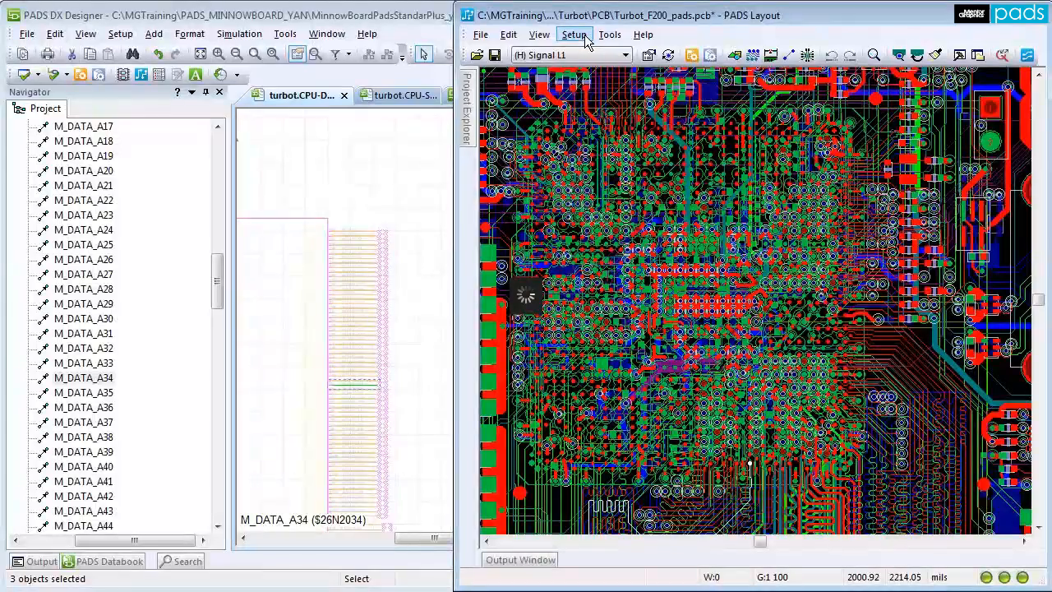
click(573, 33)
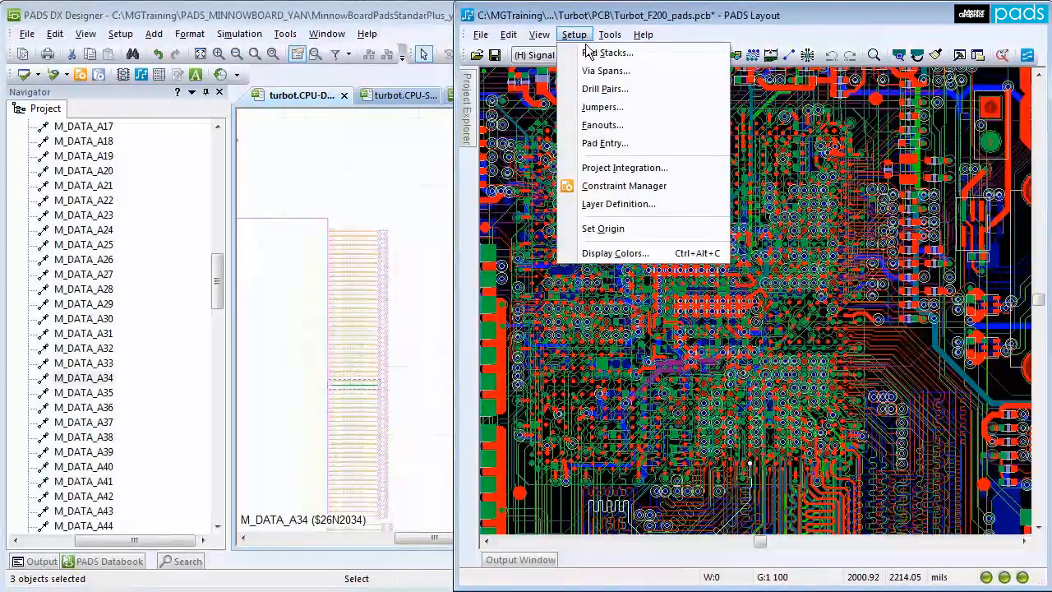
click(624, 168)
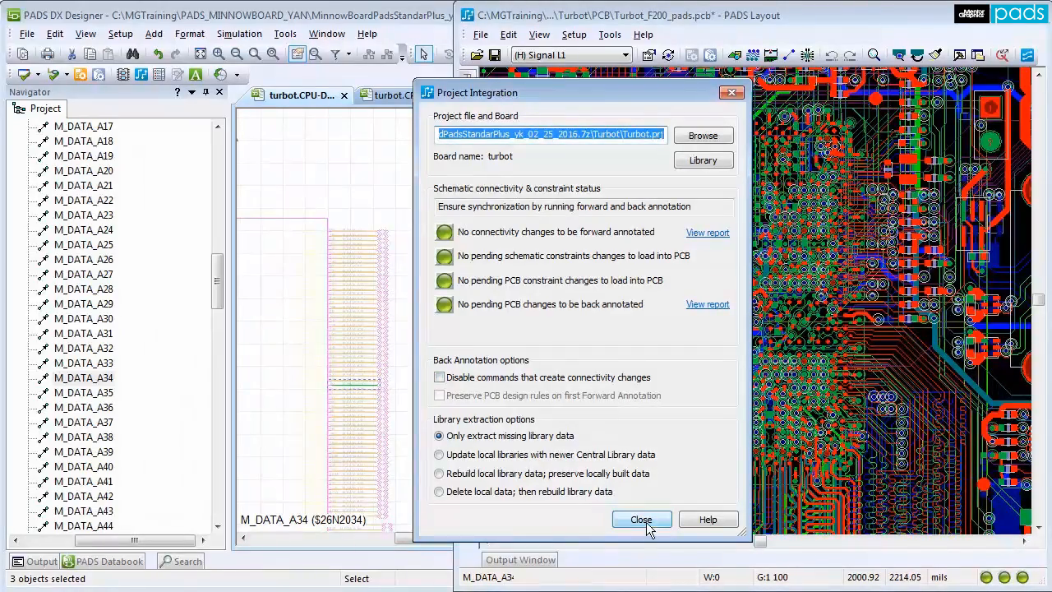
click(641, 519)
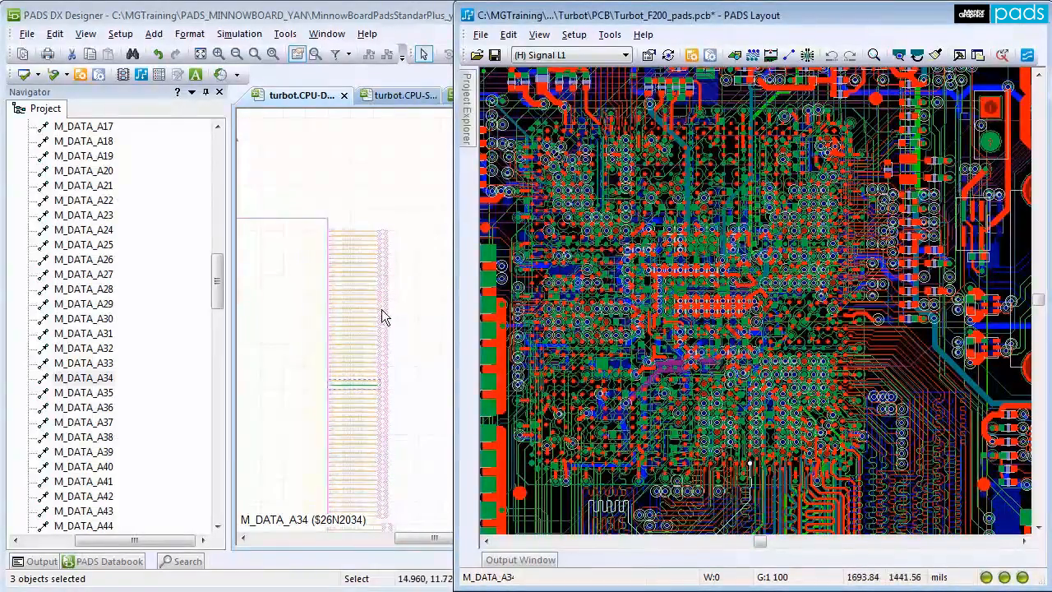